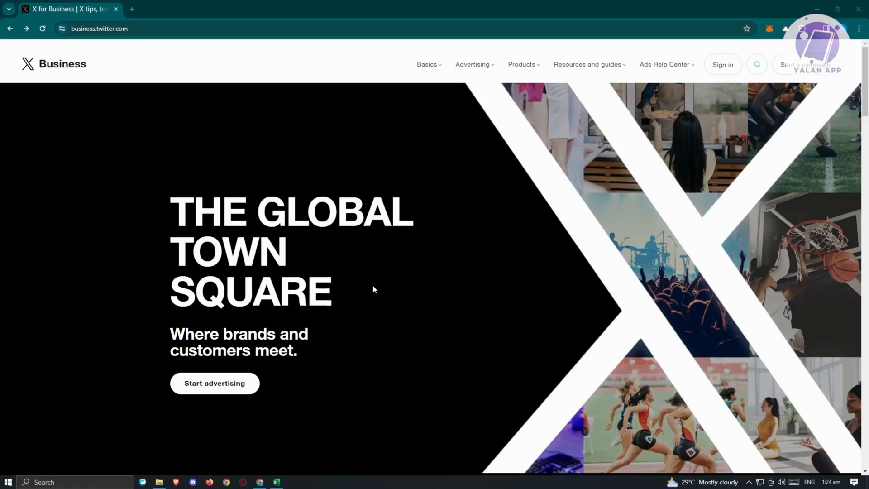
pyautogui.moveTo(767, 238)
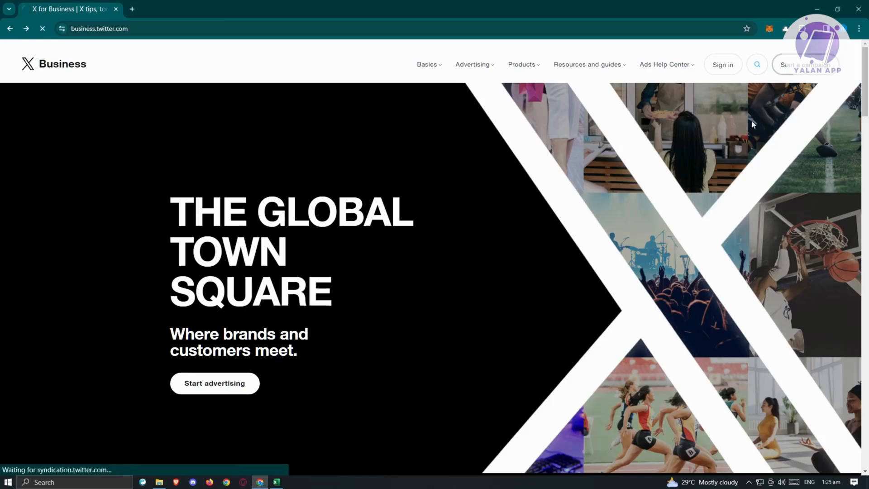
# Go to the Advertising page from the X Business top navigation
pyautogui.click(473, 64)
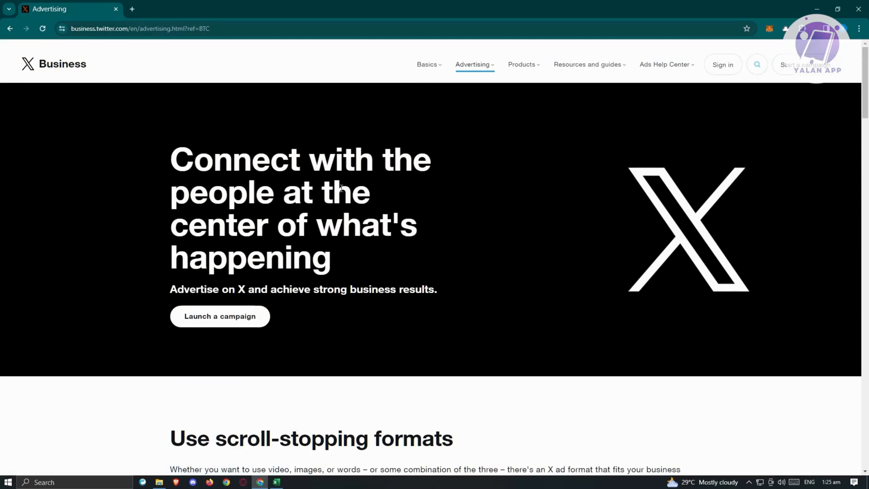
pyautogui.moveTo(395, 228)
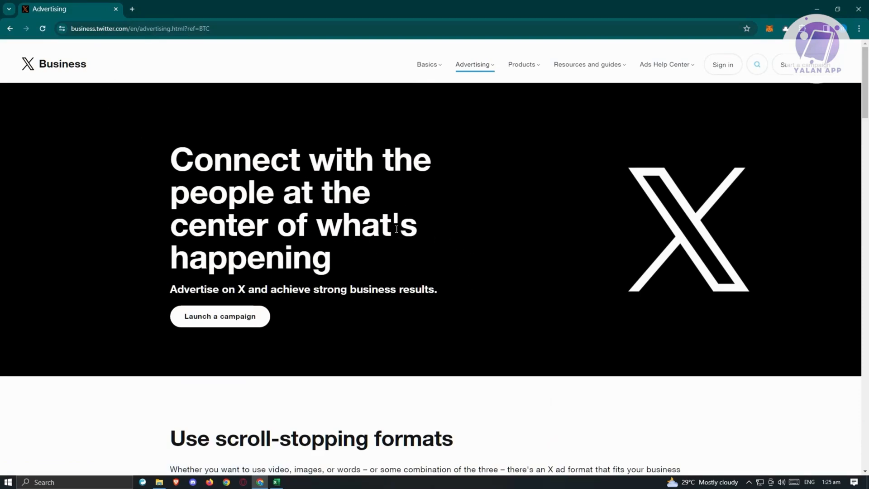
pyautogui.moveTo(446, 211)
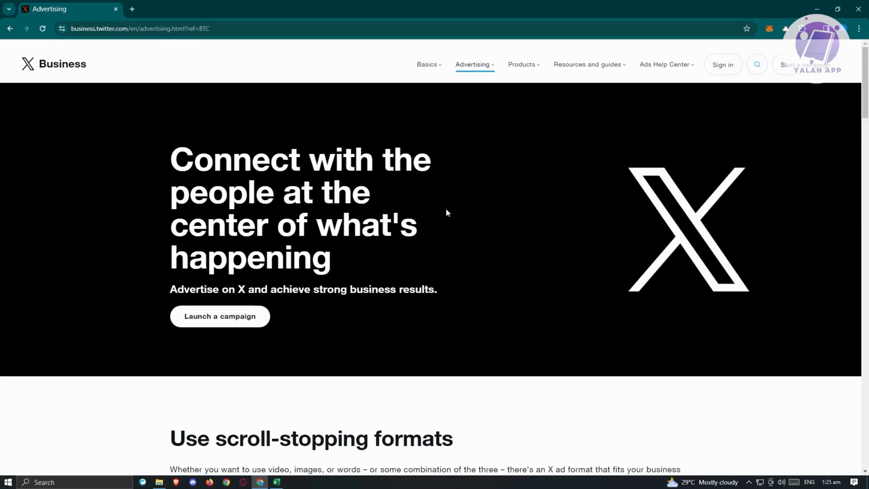
pyautogui.moveTo(219, 316)
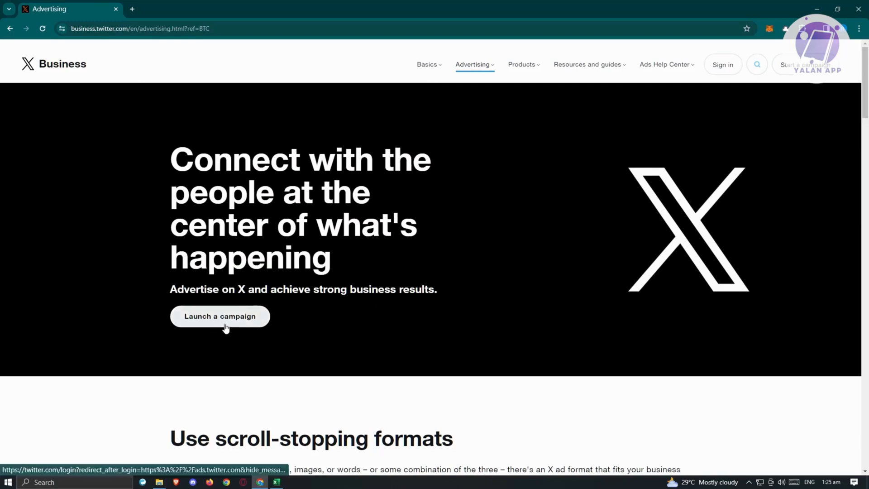
# Launch a campaign and sign in to X with the Google account, landing on the home feed
pyautogui.click(219, 316)
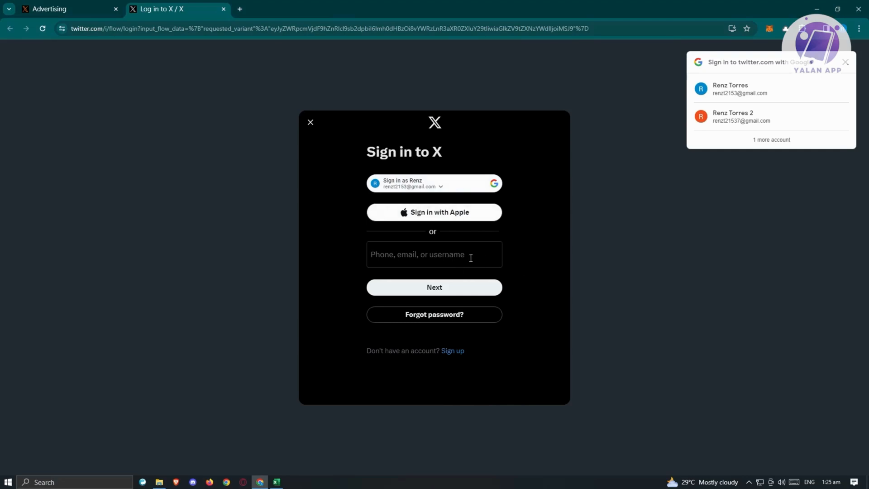
pyautogui.moveTo(465, 290)
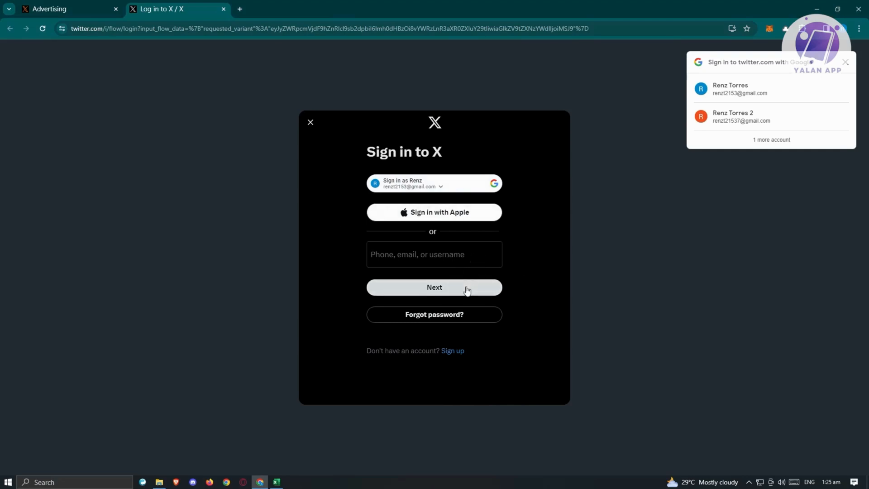
pyautogui.moveTo(466, 182)
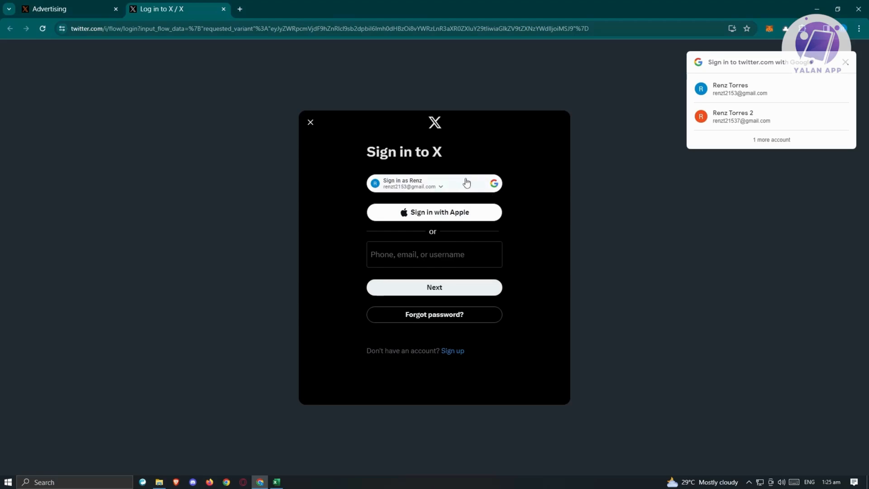
pyautogui.click(433, 184)
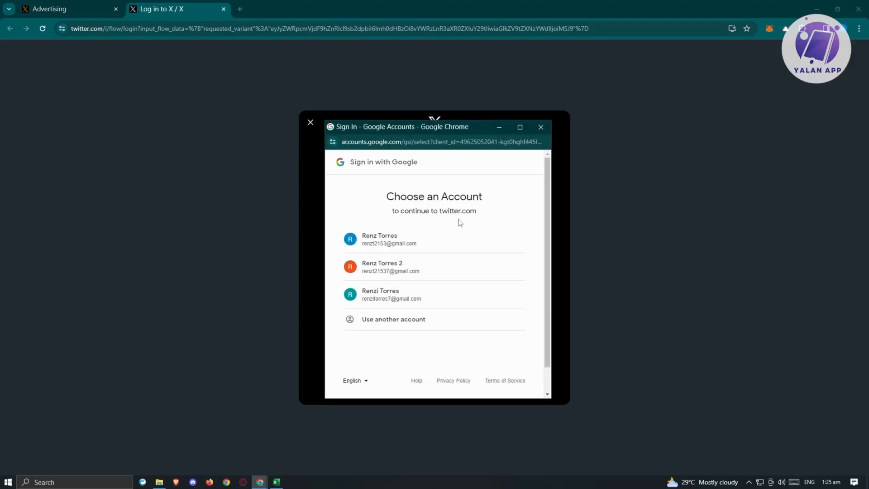
pyautogui.click(379, 239)
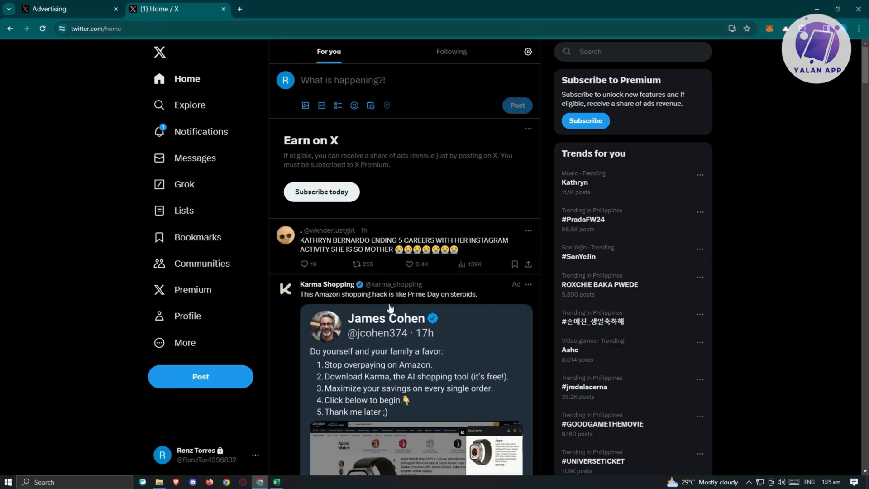
# Return to the Advertising tab and launch a campaign into Twitter Ads onboarding
pyautogui.click(66, 9)
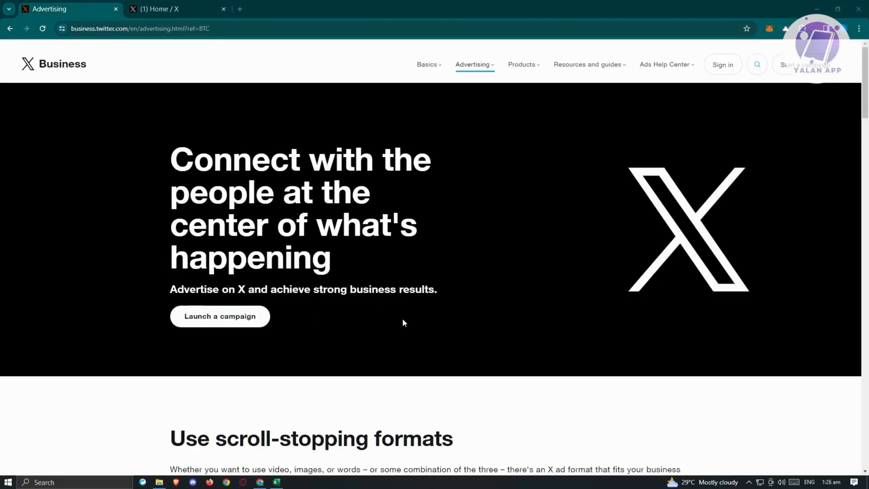
pyautogui.click(177, 10)
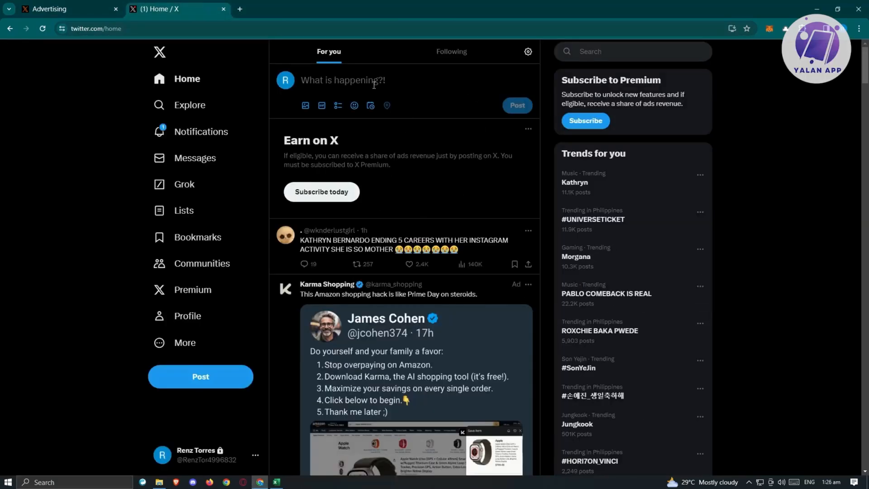
pyautogui.click(66, 9)
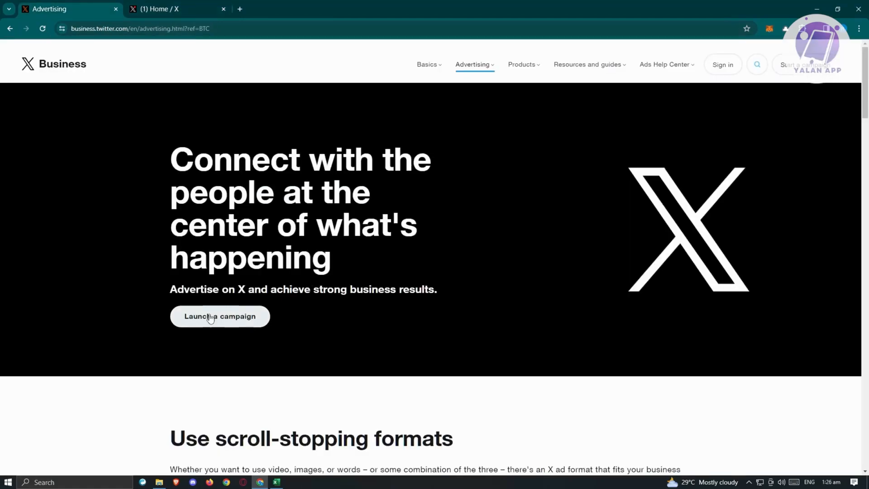
pyautogui.click(219, 316)
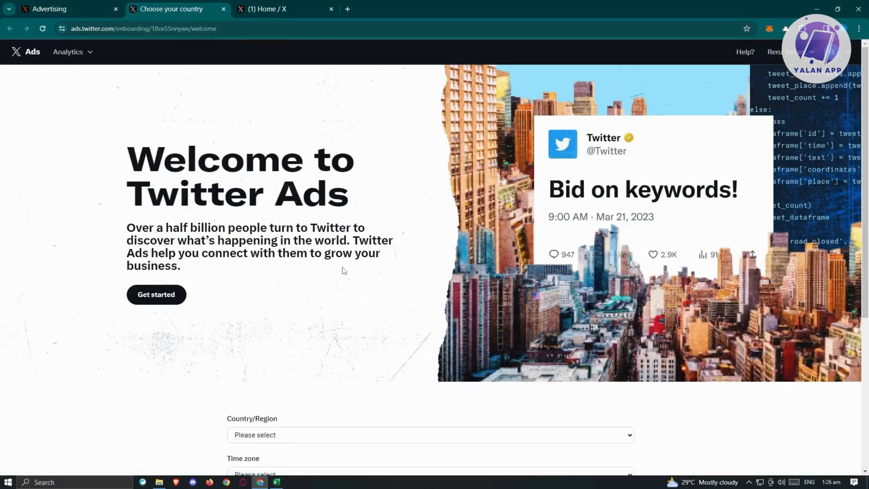
pyautogui.moveTo(380, 229)
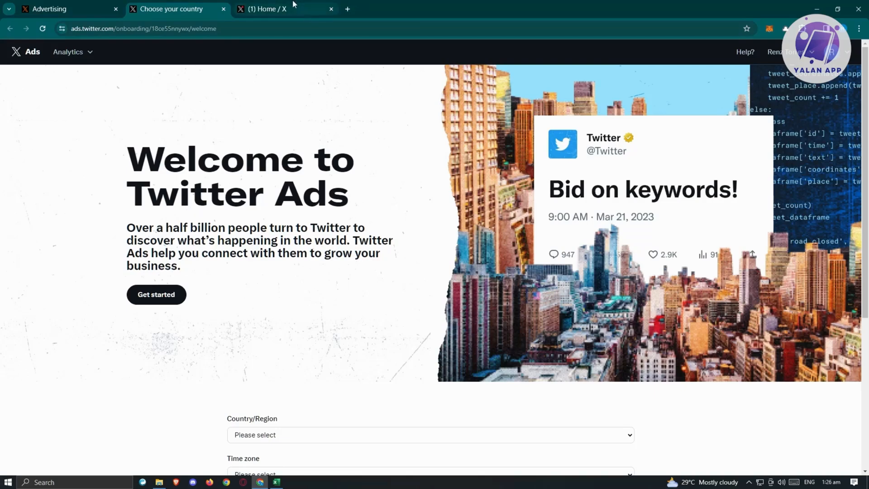
# Reach Twitter Ads from the home feed and close the duplicate Twitter Ads tab
pyautogui.click(277, 9)
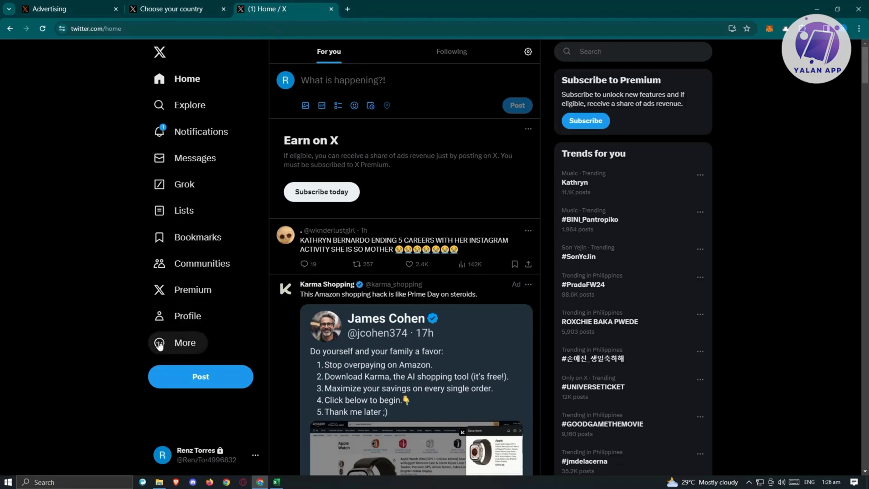
pyautogui.click(185, 342)
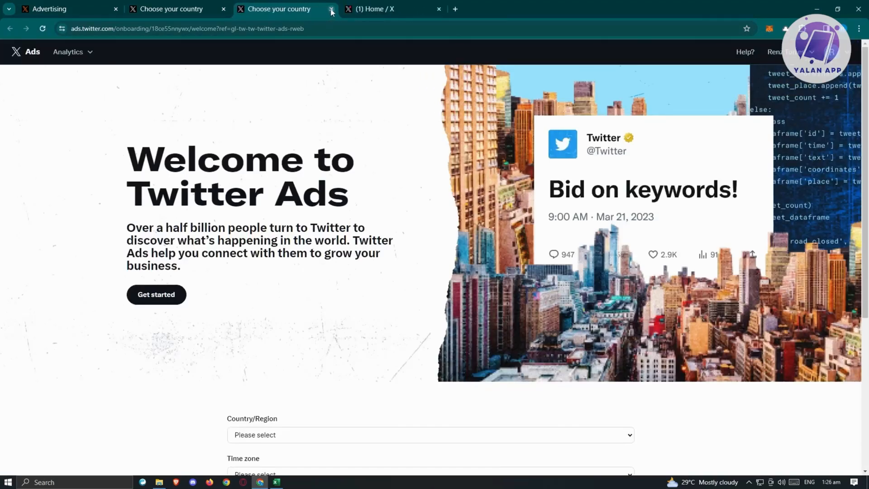
pyautogui.click(331, 9)
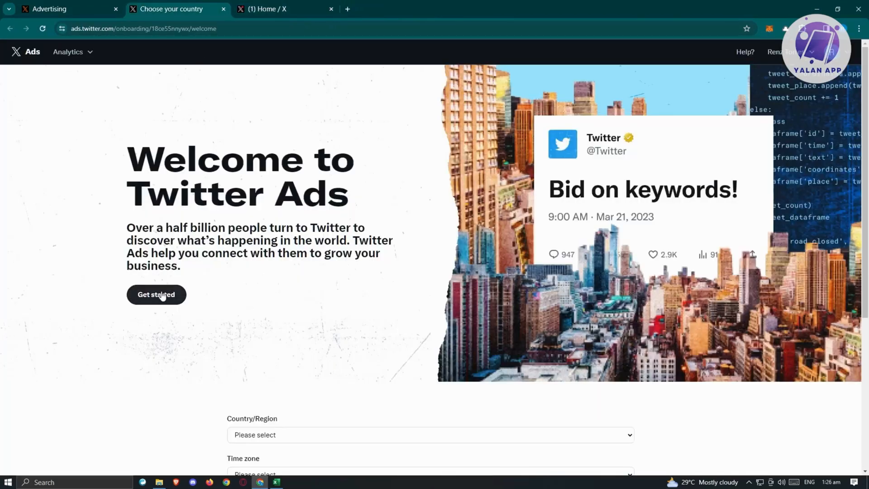
# Keep Australia with Sydney time zone for the account and start creating the first ad campaign
pyautogui.click(155, 295)
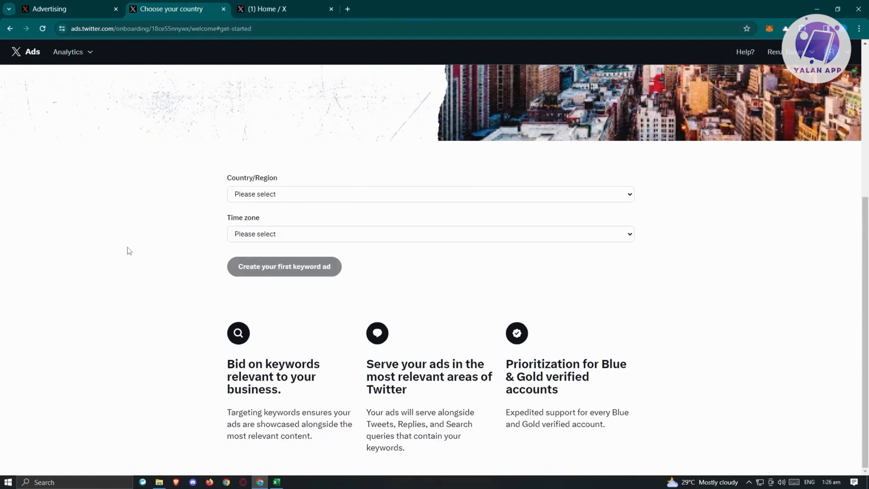
pyautogui.moveTo(137, 252)
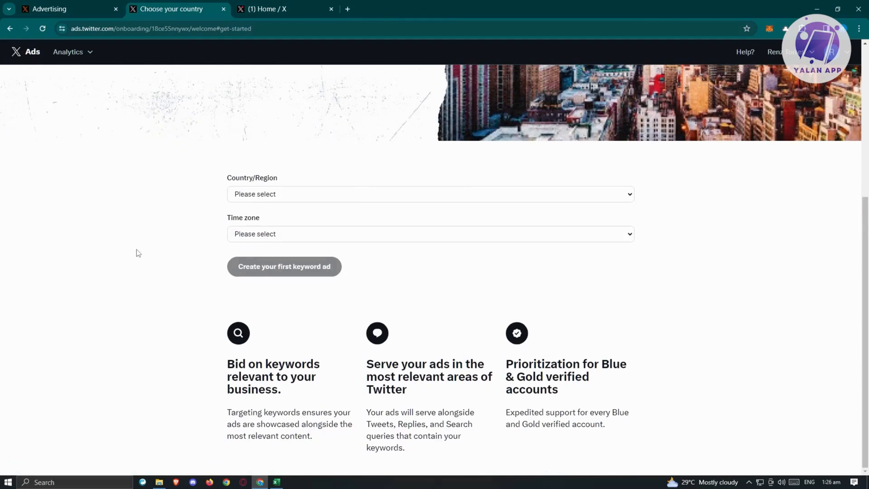
pyautogui.moveTo(353, 195)
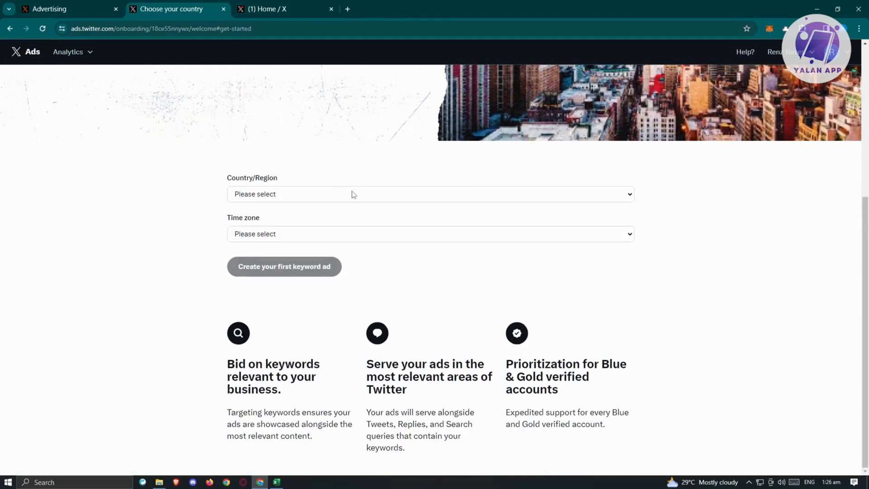
pyautogui.click(430, 193)
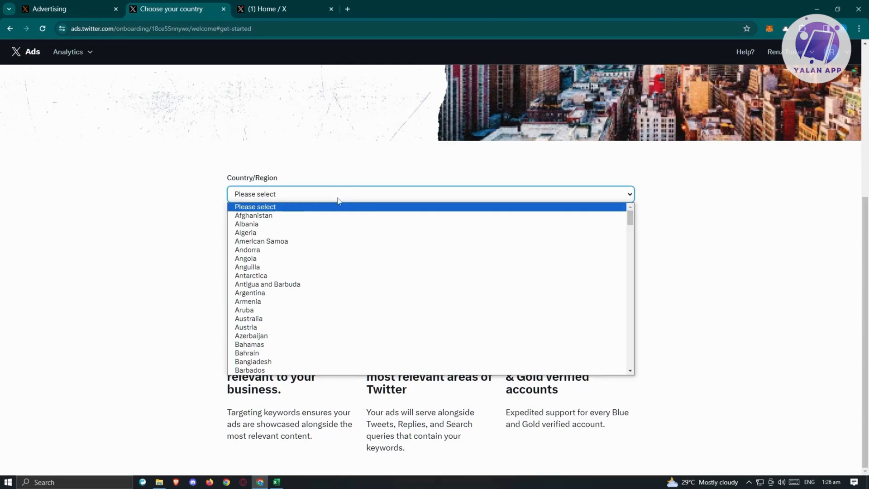
pyautogui.click(249, 318)
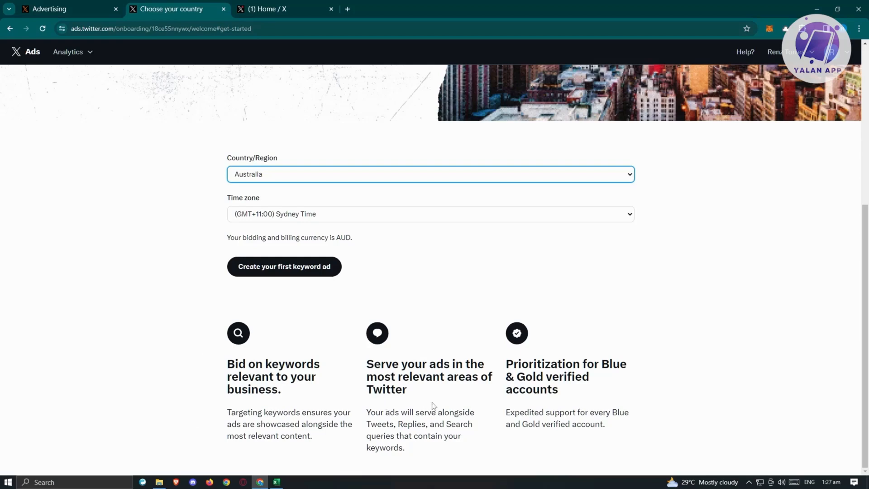
pyautogui.moveTo(585, 389)
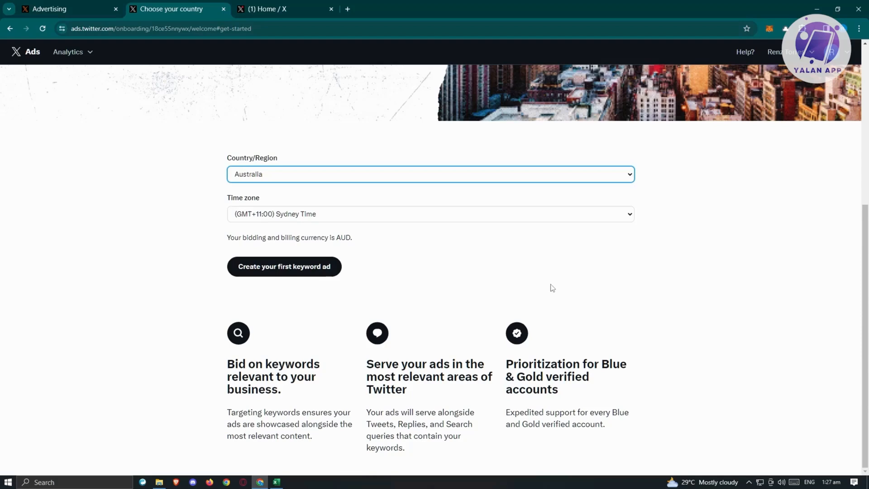
pyautogui.click(284, 266)
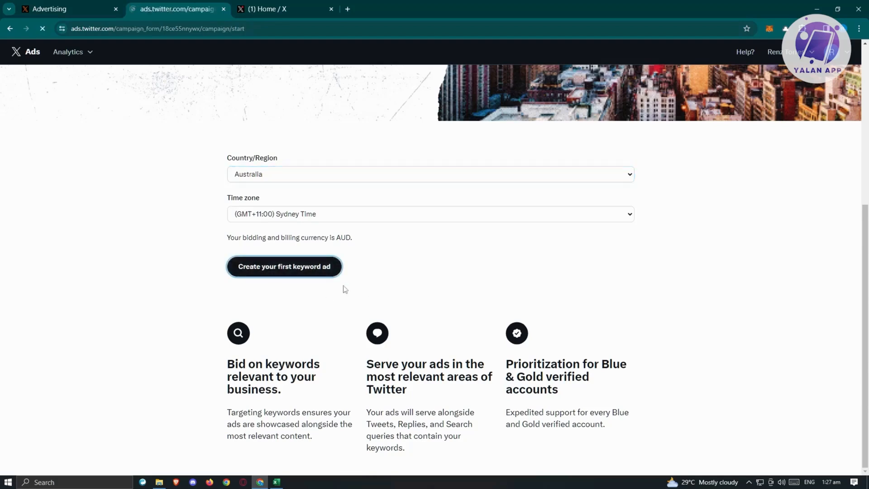
# Choose Engagements as the campaign objective and continue to the engagement ad form
pyautogui.click(284, 266)
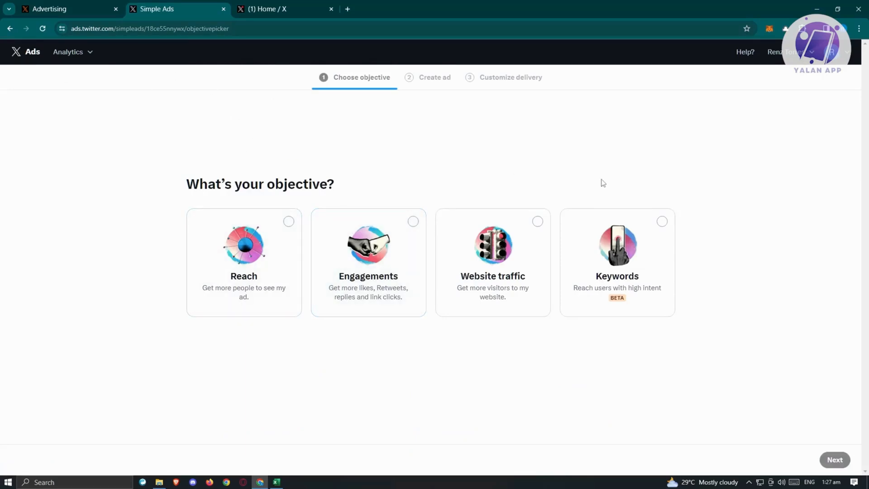
pyautogui.click(244, 262)
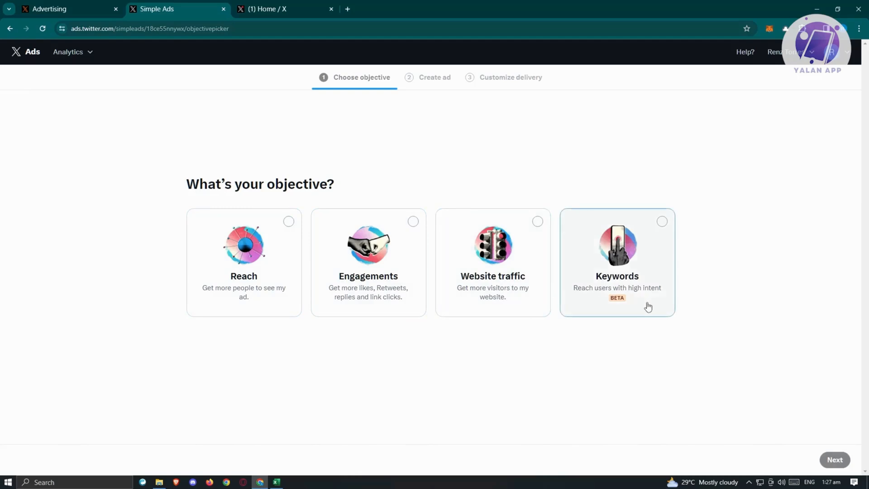
pyautogui.moveTo(604, 273)
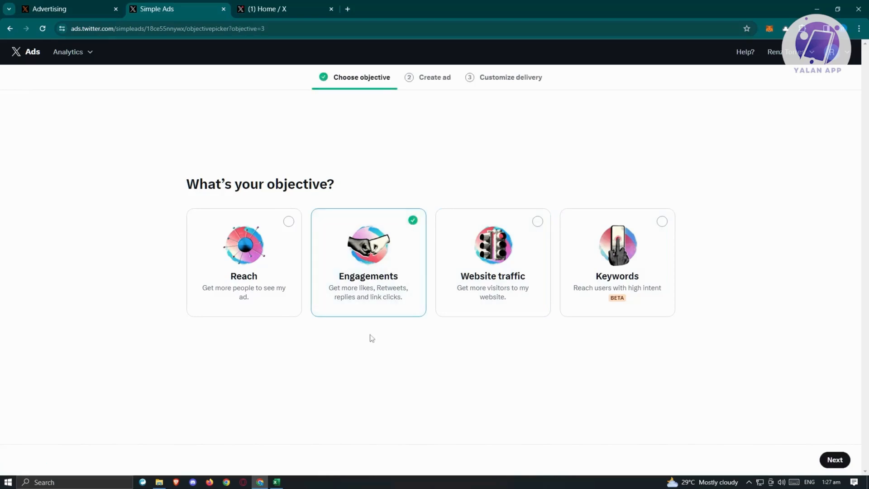
pyautogui.moveTo(326, 335)
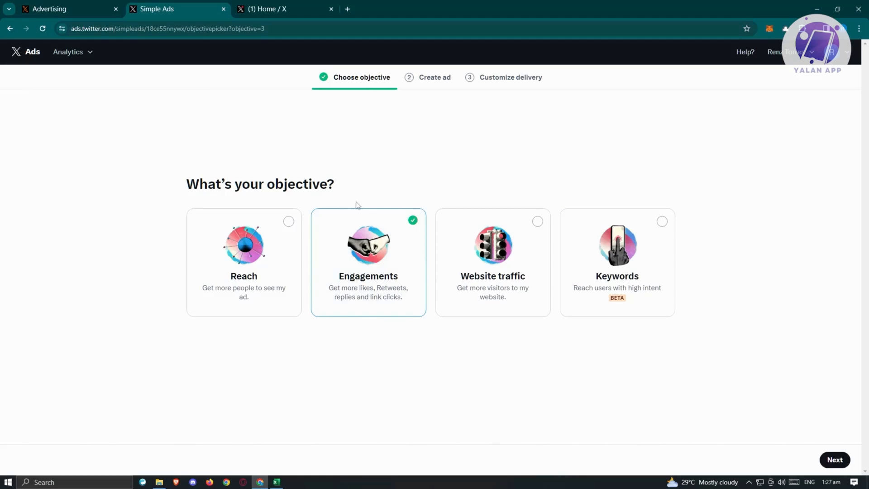
pyautogui.click(834, 460)
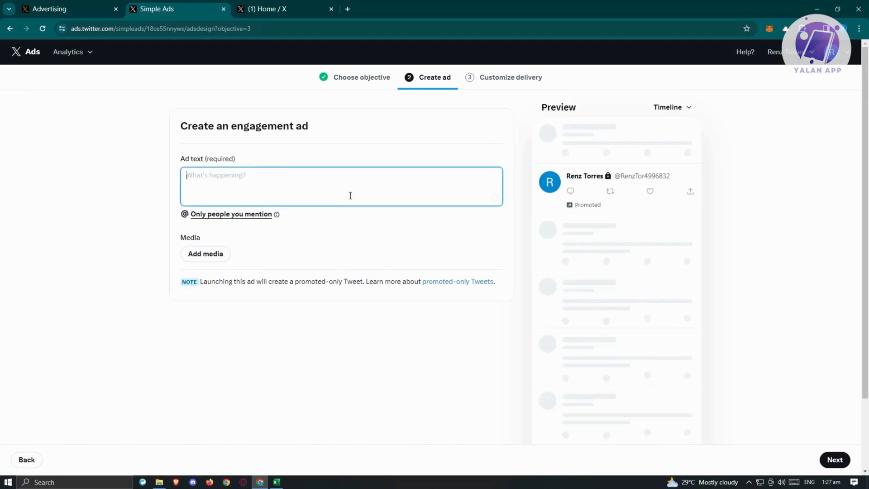
# Enter the ad text 'please click the link here'
pyautogui.write('please click the')
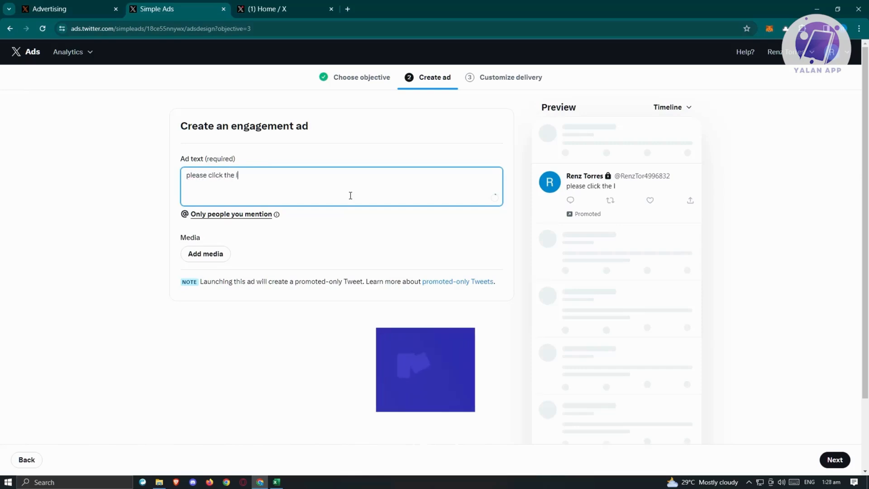
pyautogui.write('link here')
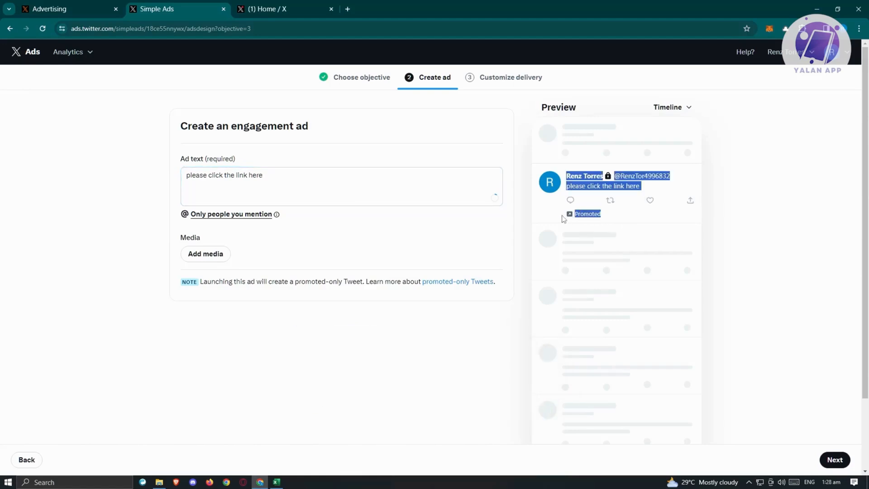
pyautogui.moveTo(776, 253)
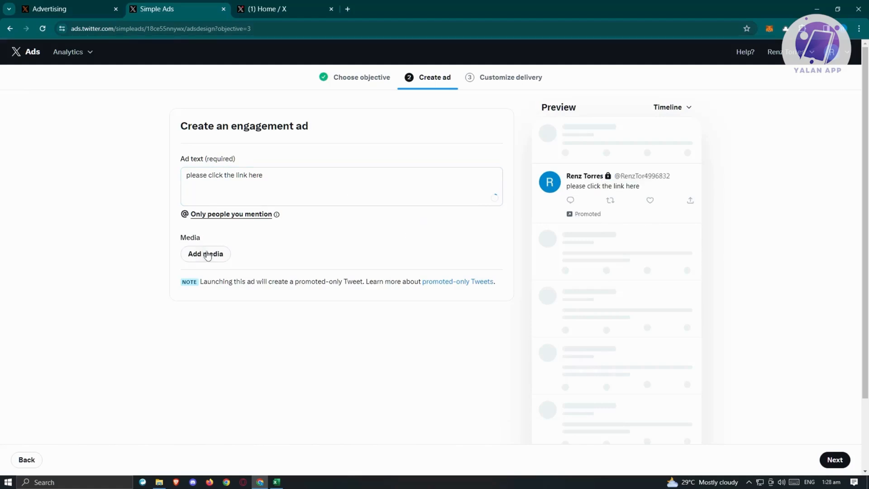
# Upload pexels-pixabay-46505.jpg from the device and adjust the dog photo's crop
pyautogui.click(205, 254)
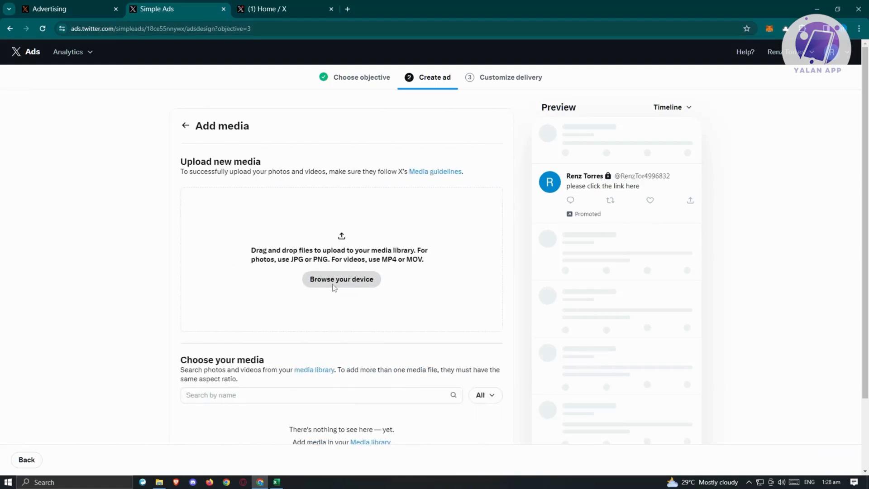
pyautogui.click(341, 279)
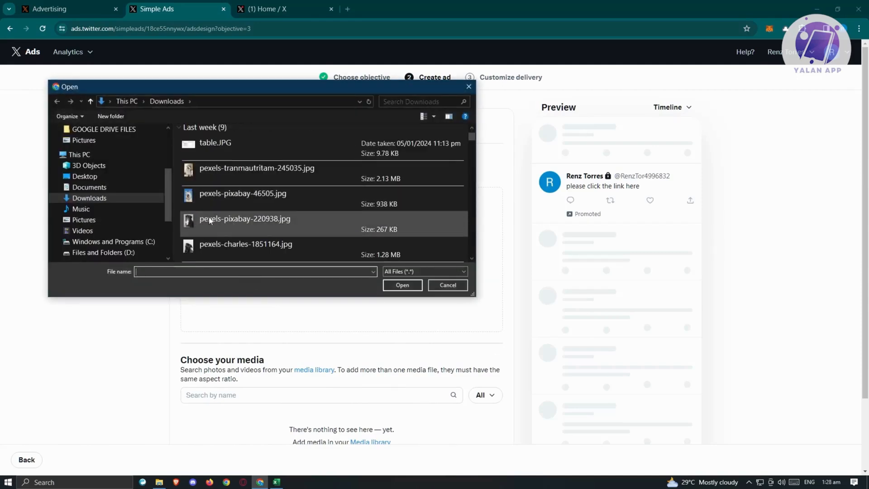
pyautogui.click(242, 193)
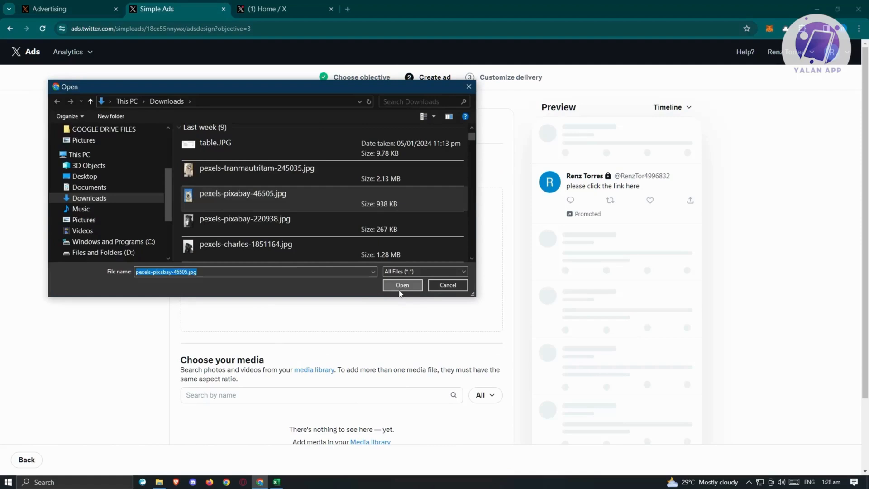
pyautogui.click(402, 285)
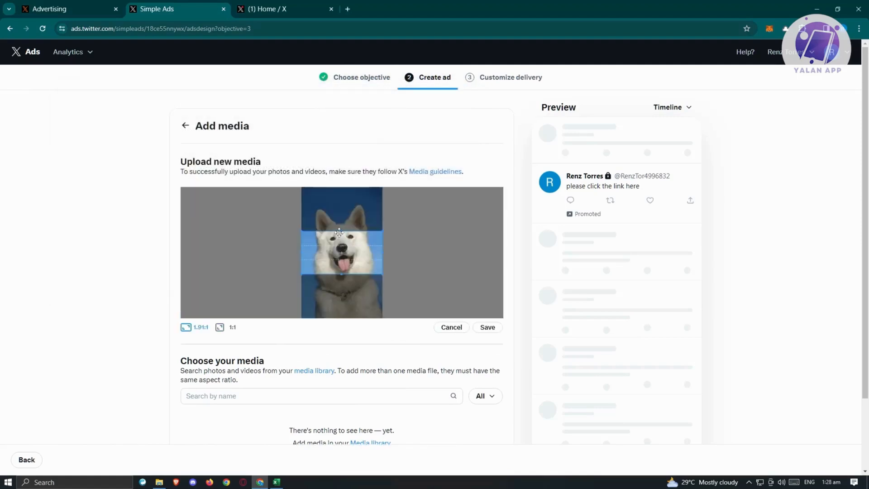
pyautogui.moveTo(341, 233); pyautogui.dragTo(324, 224)
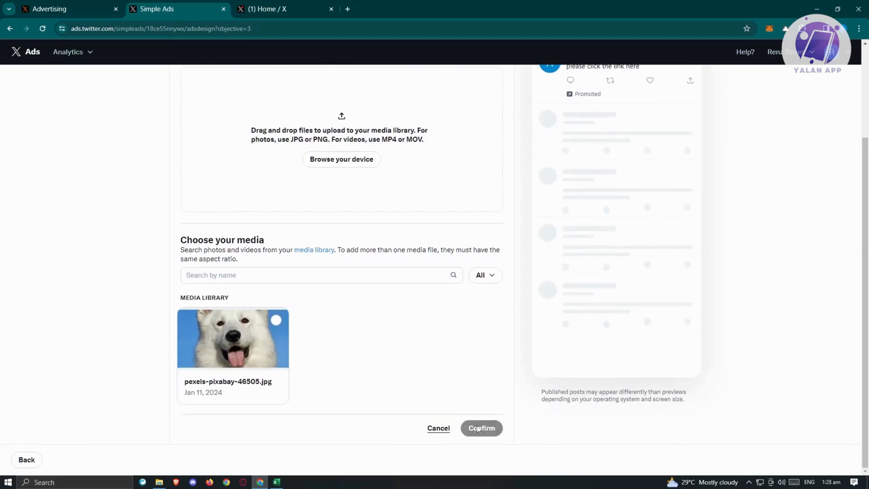
# Select the dog photo in the Media library and attach it to the ad
pyautogui.click(233, 338)
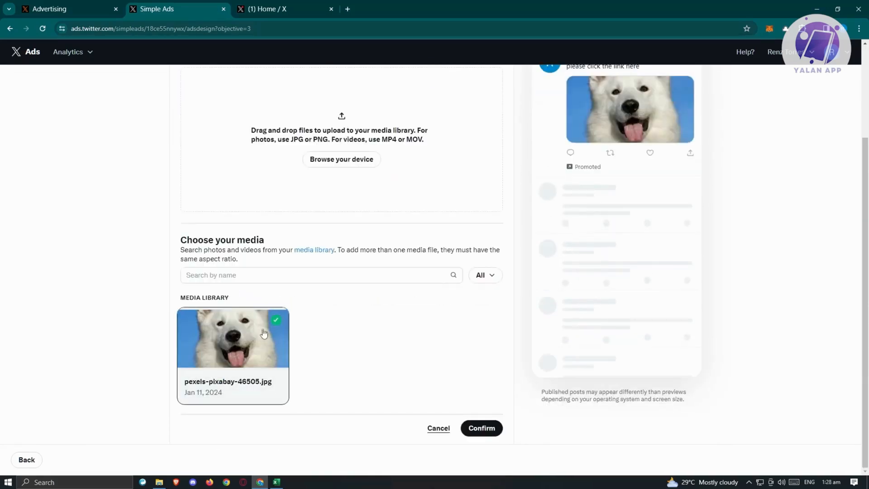
pyautogui.click(481, 428)
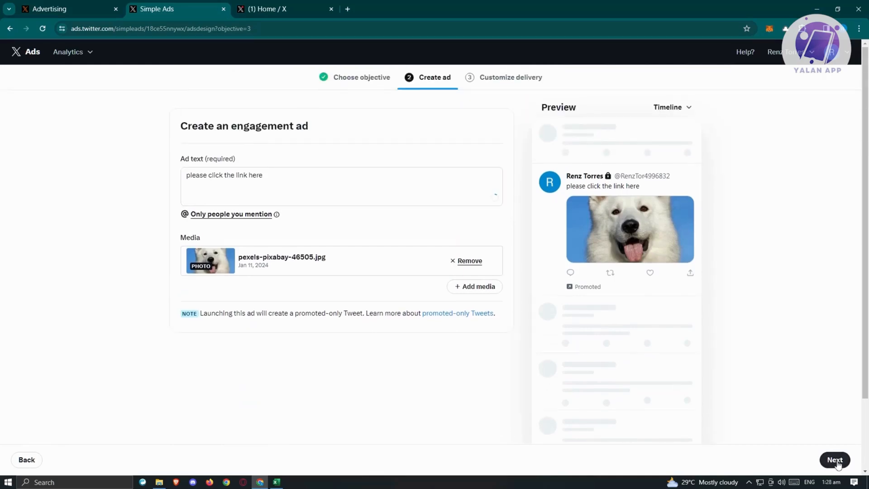
# Continue to Customize delivery and acknowledge the 'Verification is underway' notice with Got it
pyautogui.click(833, 460)
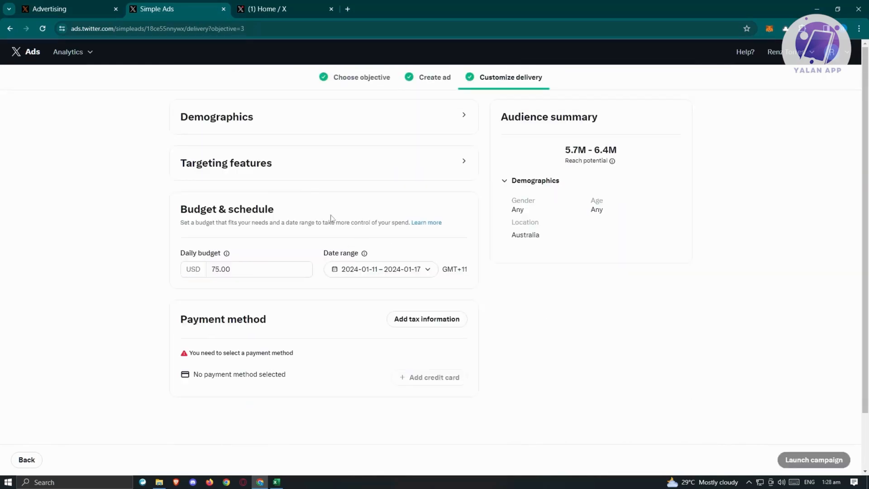
pyautogui.click(813, 460)
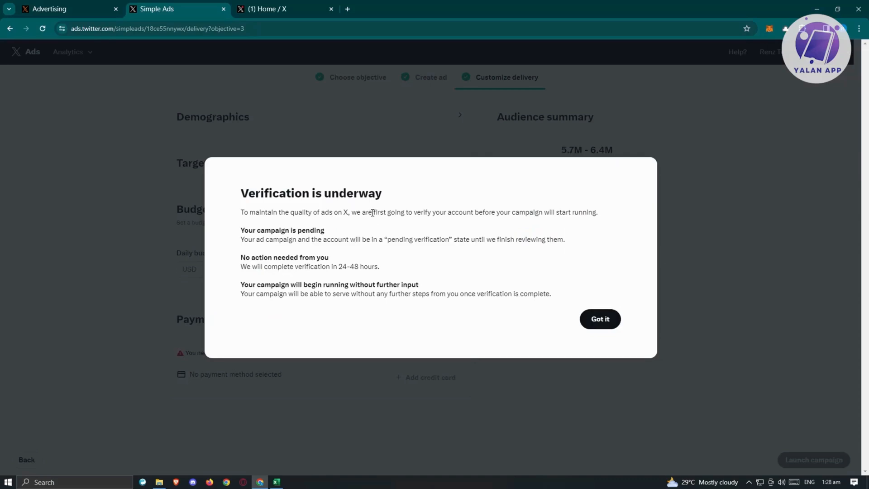
pyautogui.moveTo(455, 204)
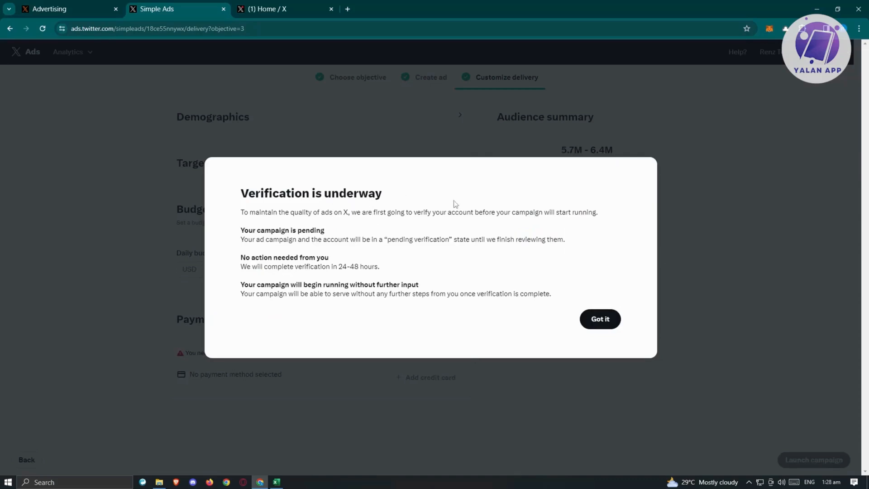
pyautogui.moveTo(433, 238)
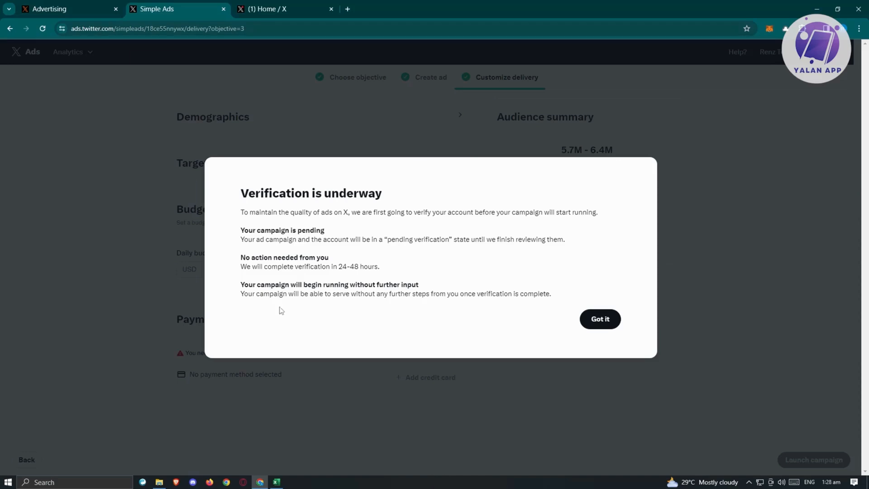
pyautogui.moveTo(375, 276)
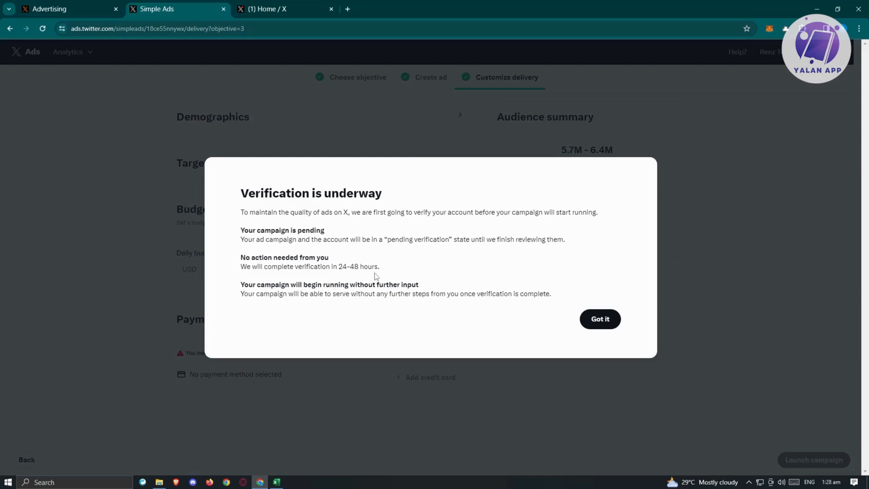
pyautogui.click(600, 318)
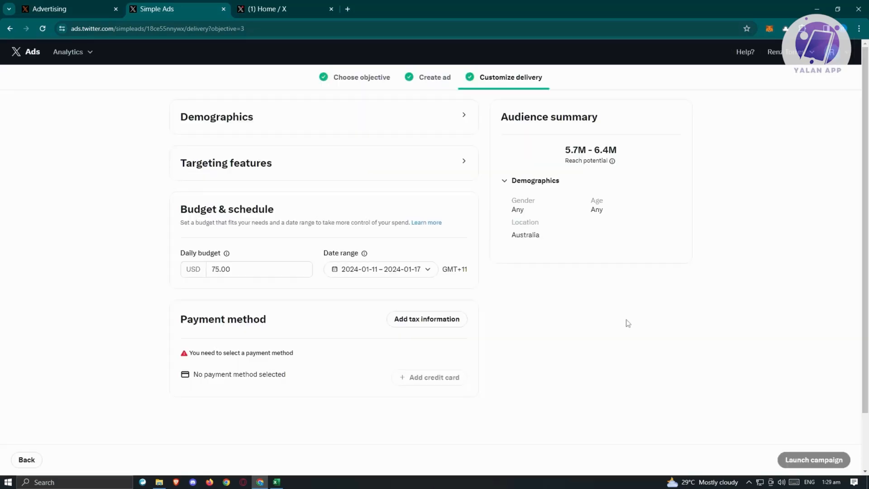
pyautogui.moveTo(607, 360)
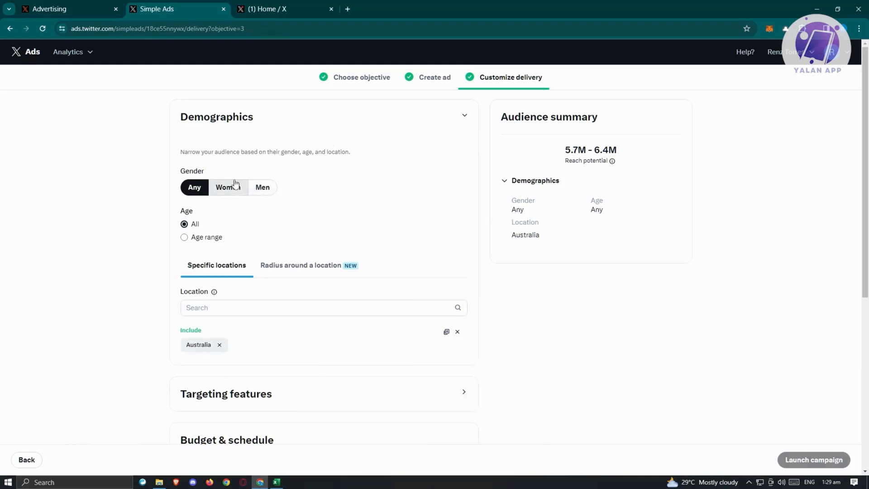
pyautogui.moveTo(263, 191)
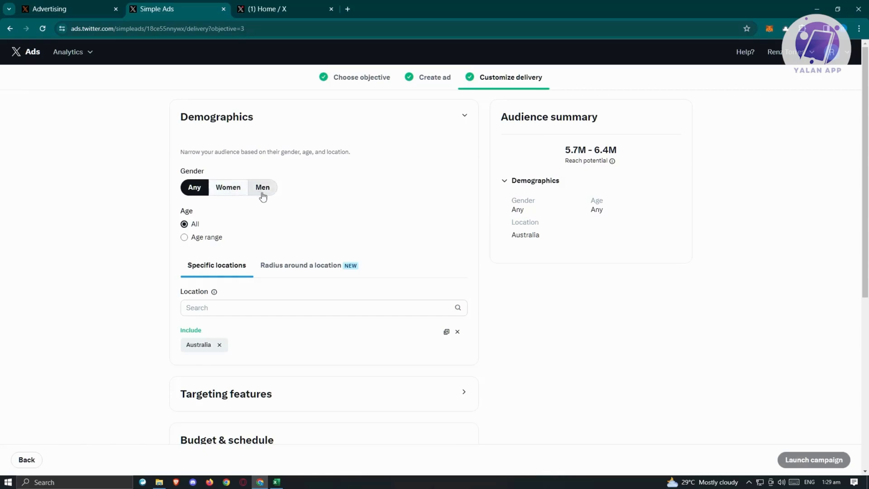
# Set the audience to the 13-and-up age range, keeping Australia as the location
pyautogui.click(184, 238)
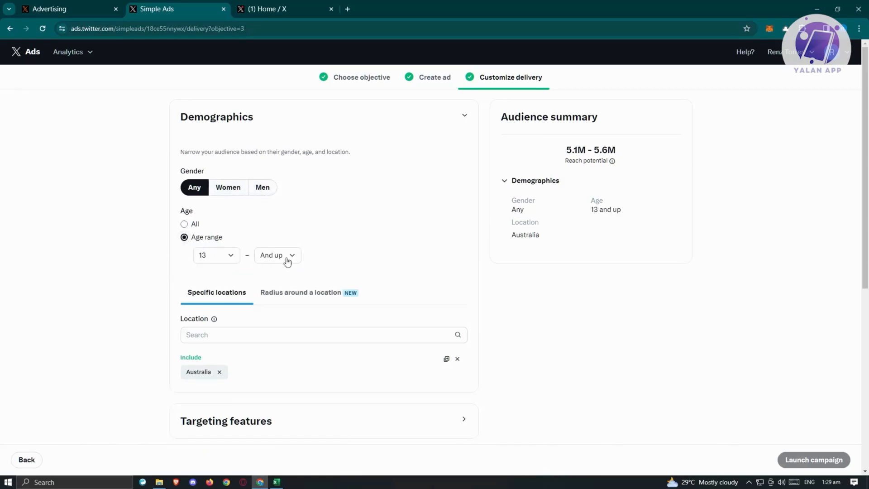
pyautogui.scroll(-3)
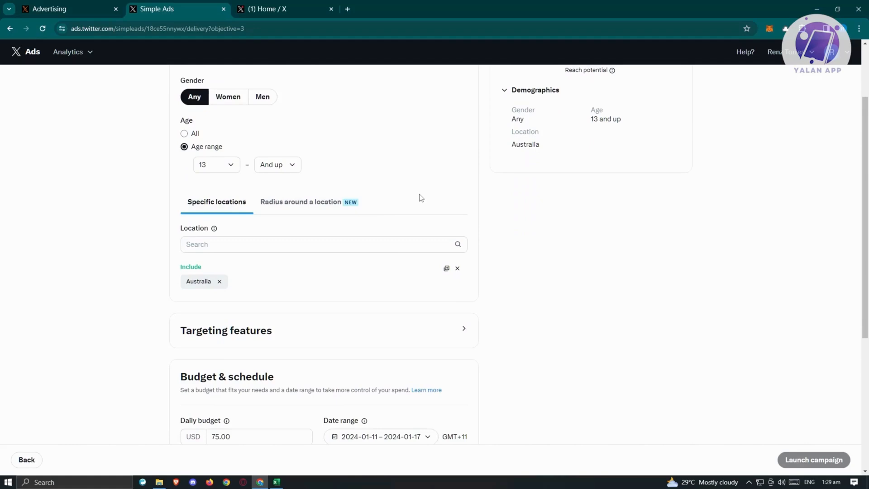
pyautogui.click(323, 243)
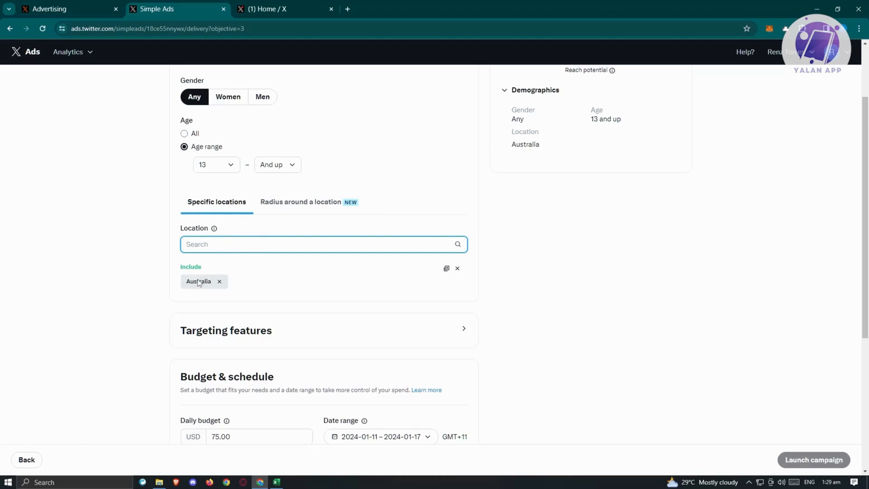
pyautogui.moveTo(326, 305)
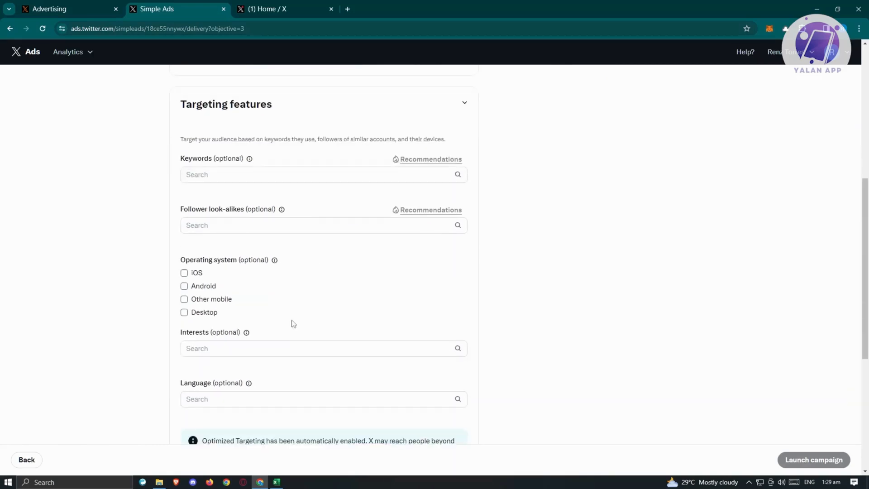
pyautogui.moveTo(222, 287)
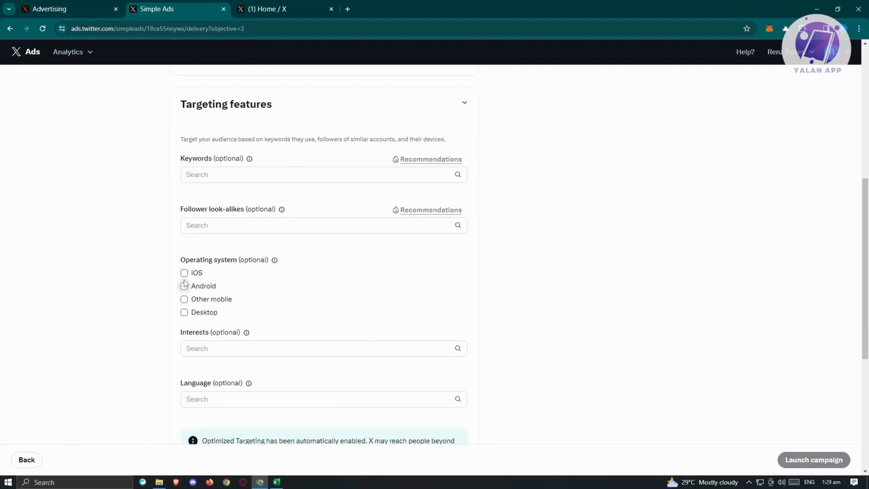
# Target iOS, Android and Desktop under Operating system, leaving Other mobile unchecked
pyautogui.click(183, 273)
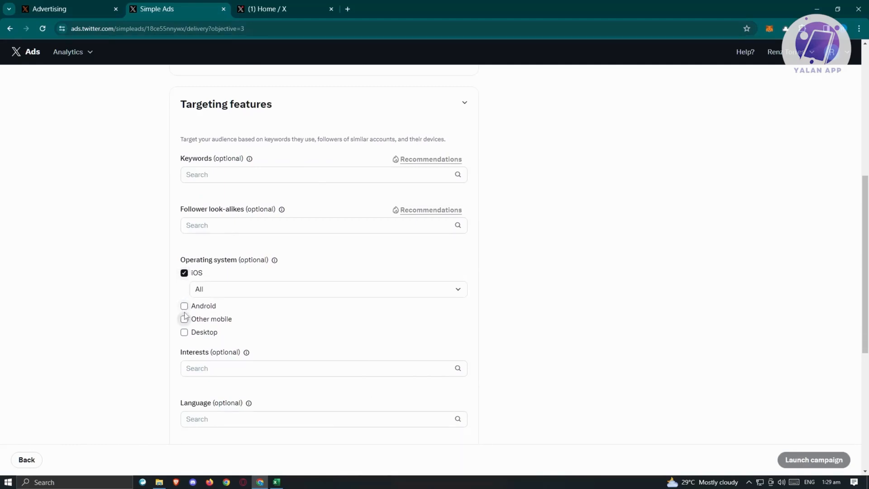
pyautogui.click(184, 305)
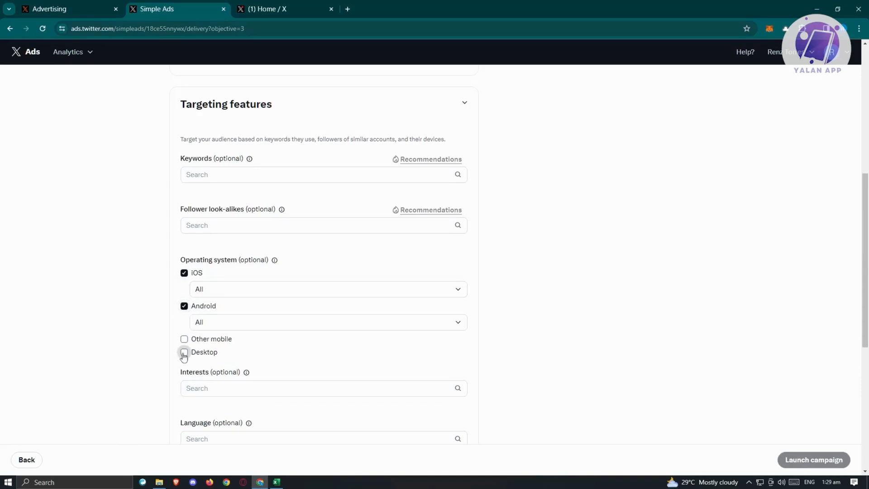
pyautogui.click(184, 352)
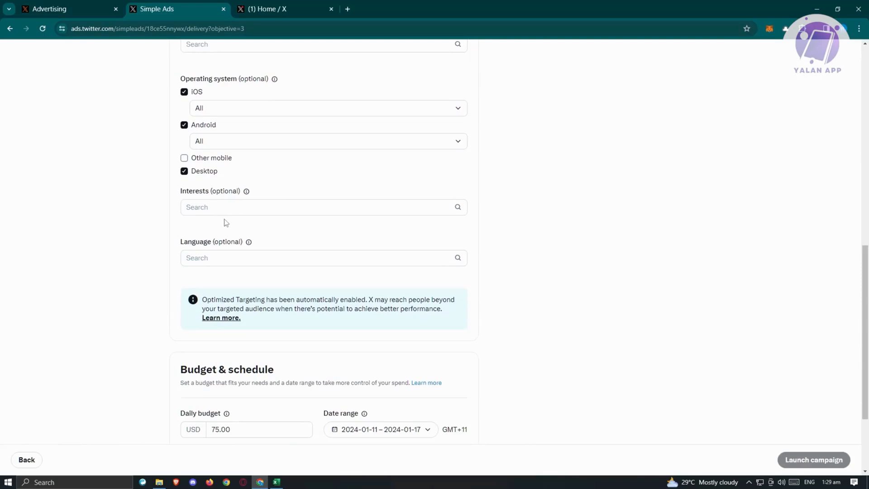
pyautogui.scroll(-3)
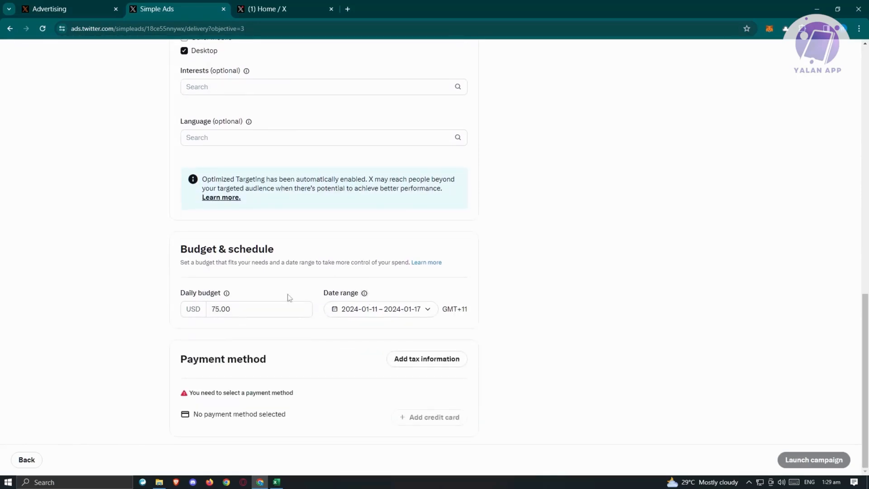
pyautogui.moveTo(296, 315)
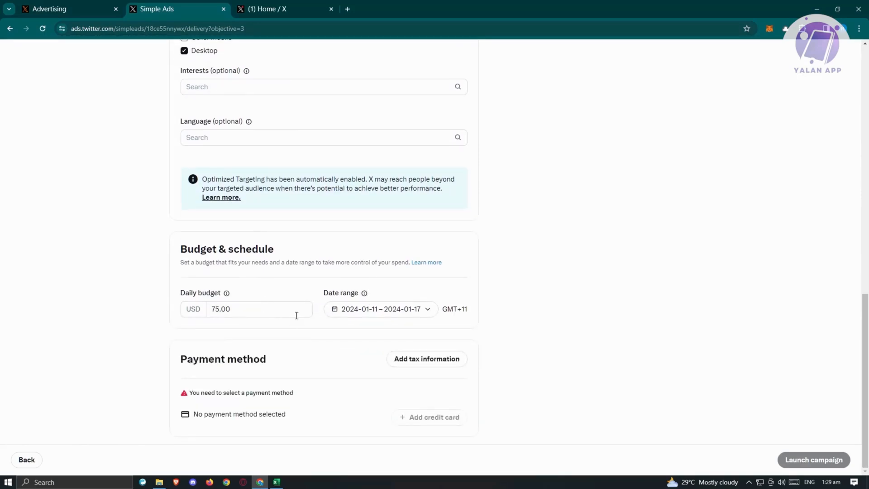
pyautogui.click(380, 309)
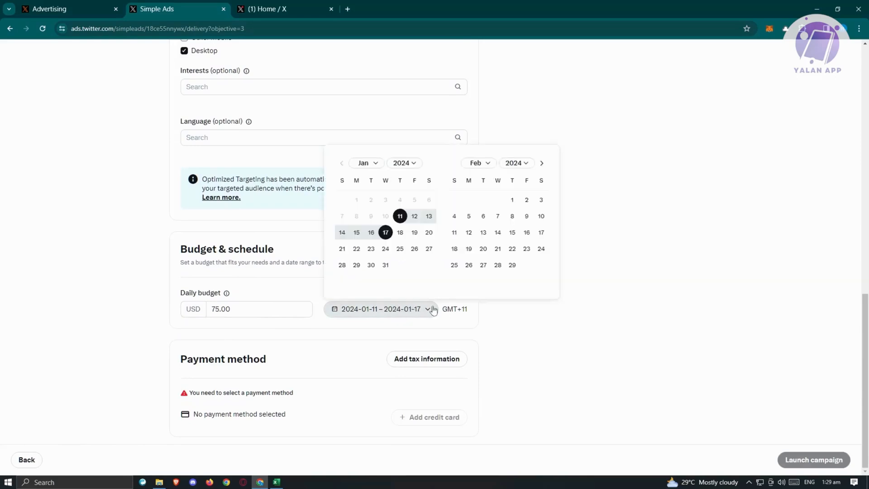
pyautogui.click(427, 309)
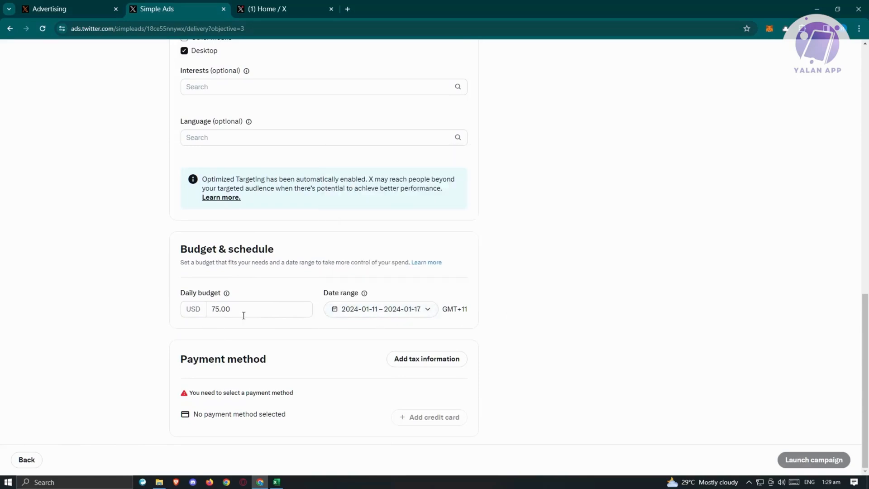
pyautogui.click(258, 309)
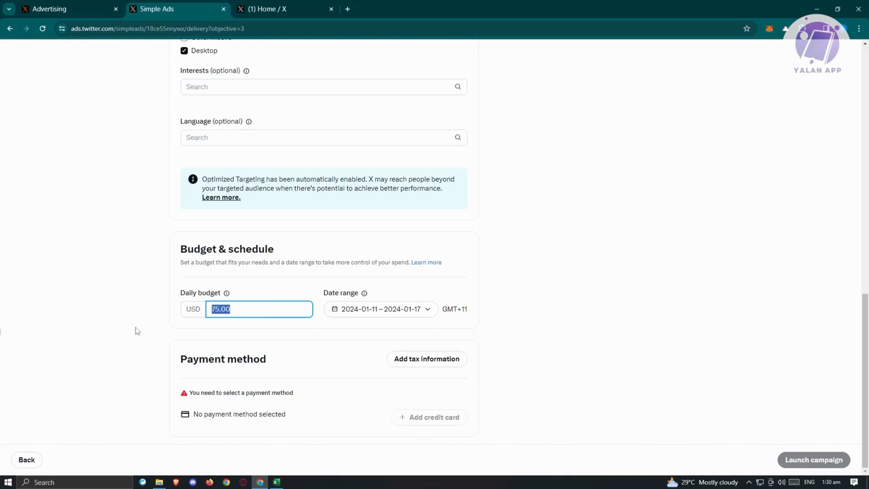
pyautogui.moveTo(436, 310)
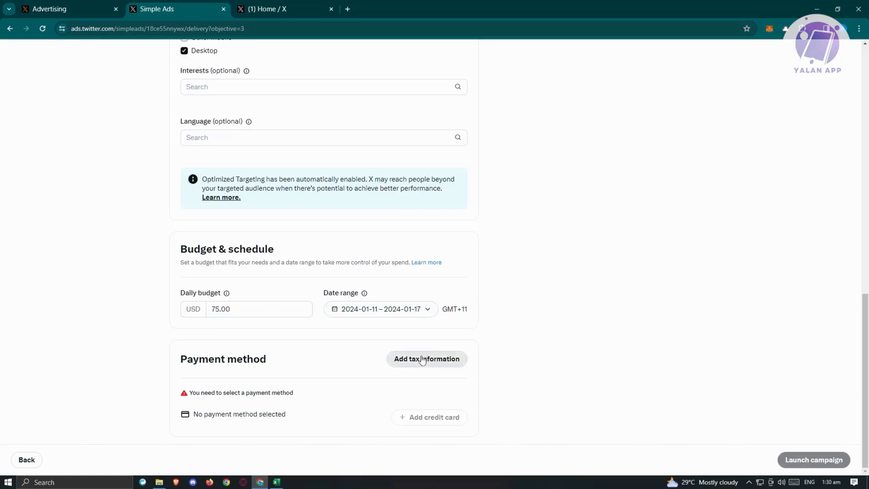
pyautogui.moveTo(423, 416)
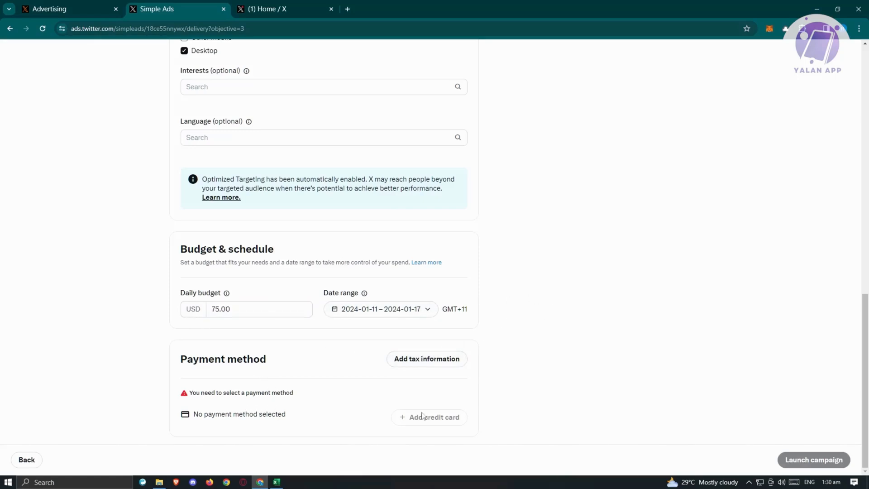
# Start adding tax information and review the Personal status contact fields
pyautogui.click(426, 359)
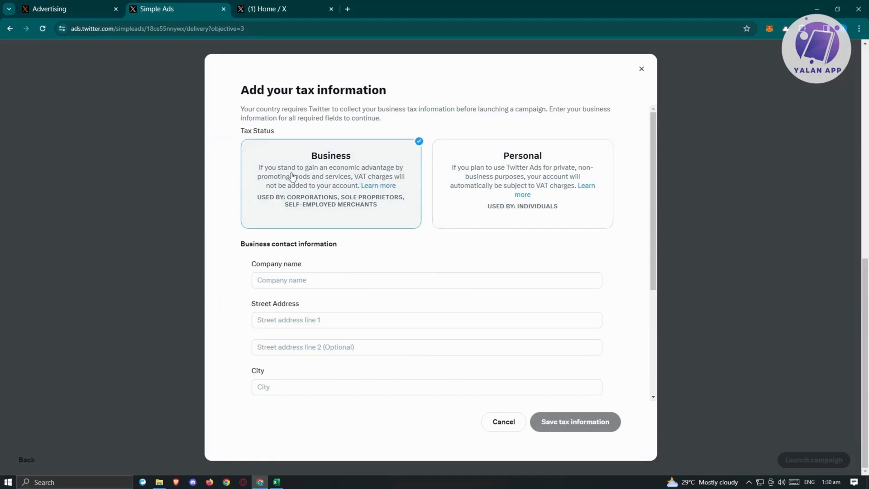
pyautogui.moveTo(473, 145)
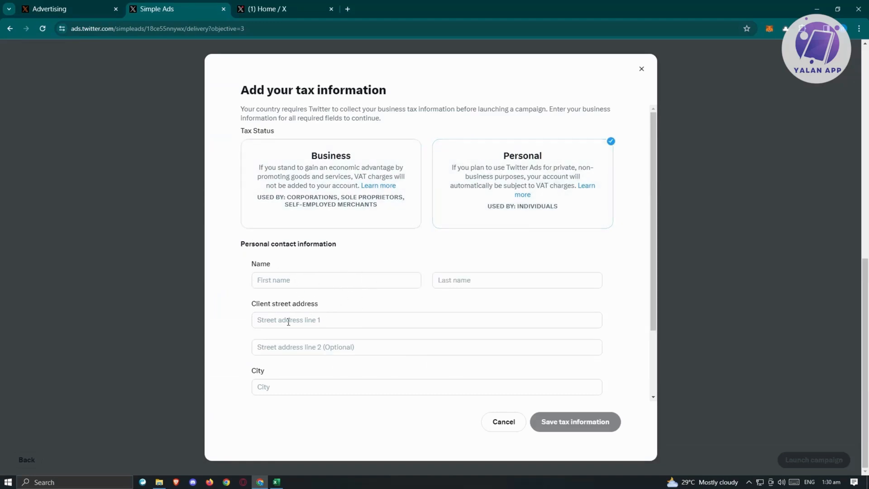
pyautogui.scroll(-3)
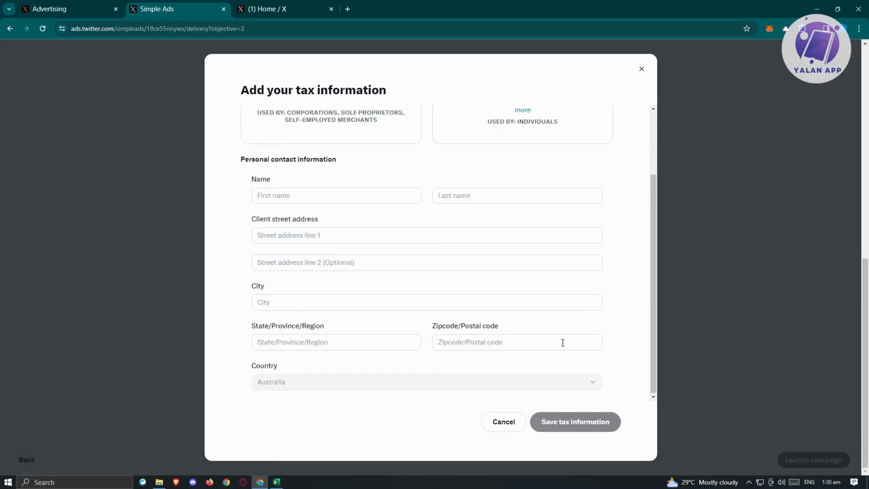
pyautogui.moveTo(660, 50)
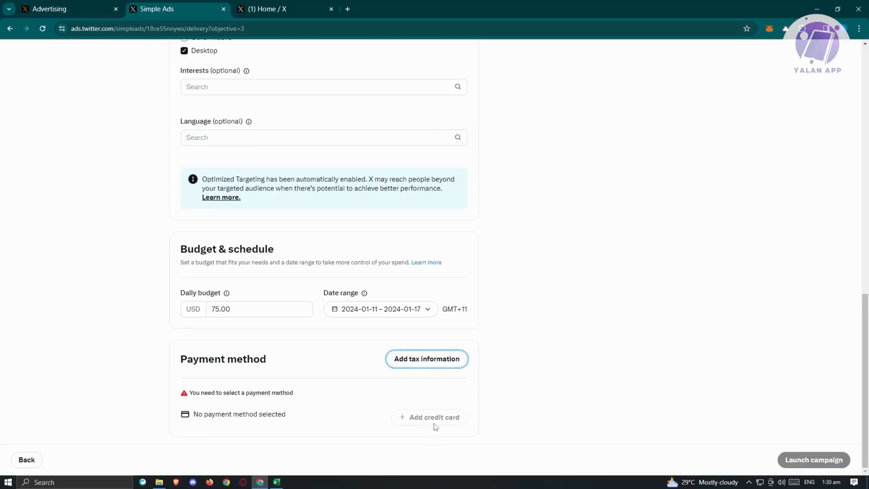
pyautogui.moveTo(448, 430)
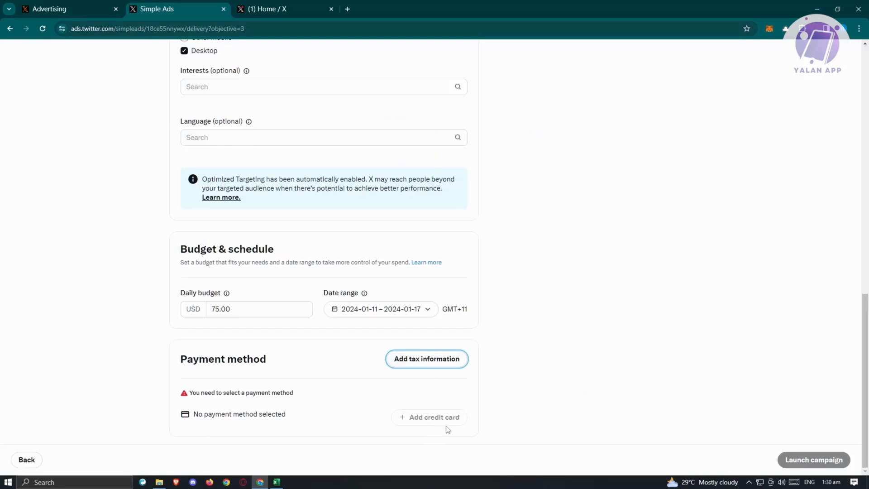
pyautogui.moveTo(489, 286)
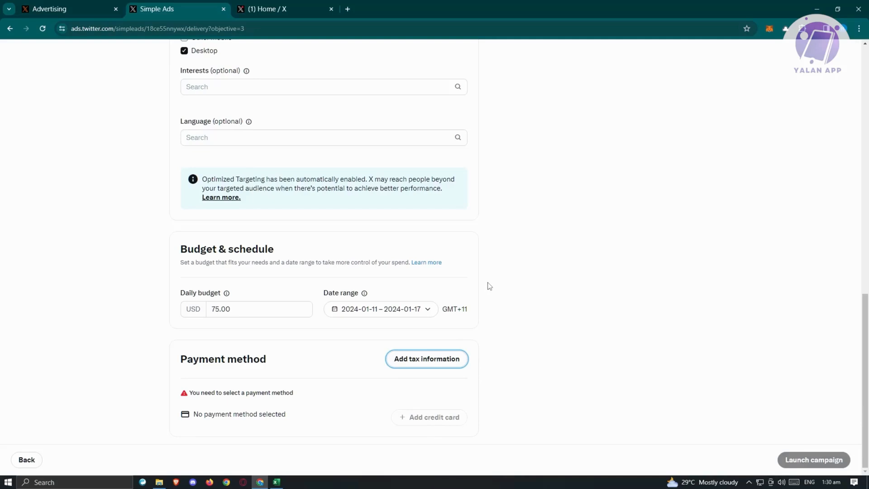
# Scroll back up to the Targeting features after leaving the tax form unsaved
pyautogui.scroll(3)
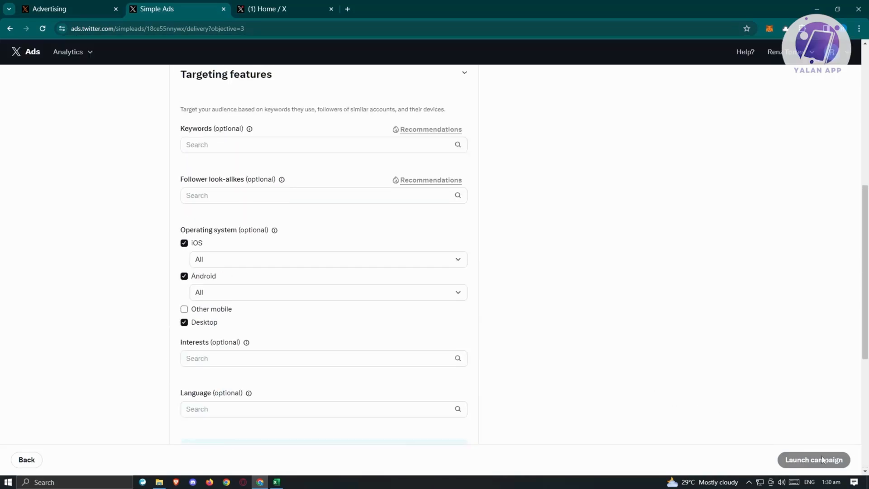